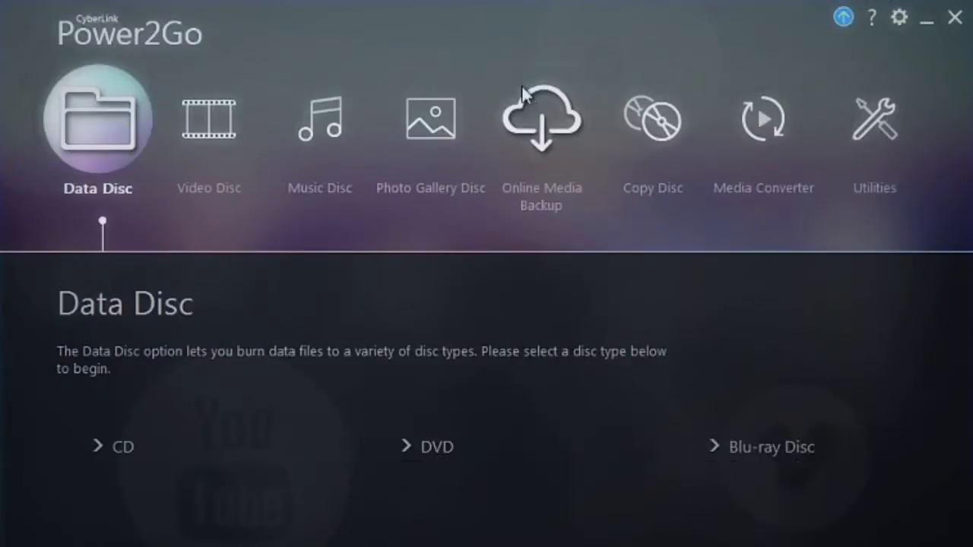
Show the Online Media Backup choices from the Power2Go start screen.
{"action": "left_click", "coordinate": [542, 118]}
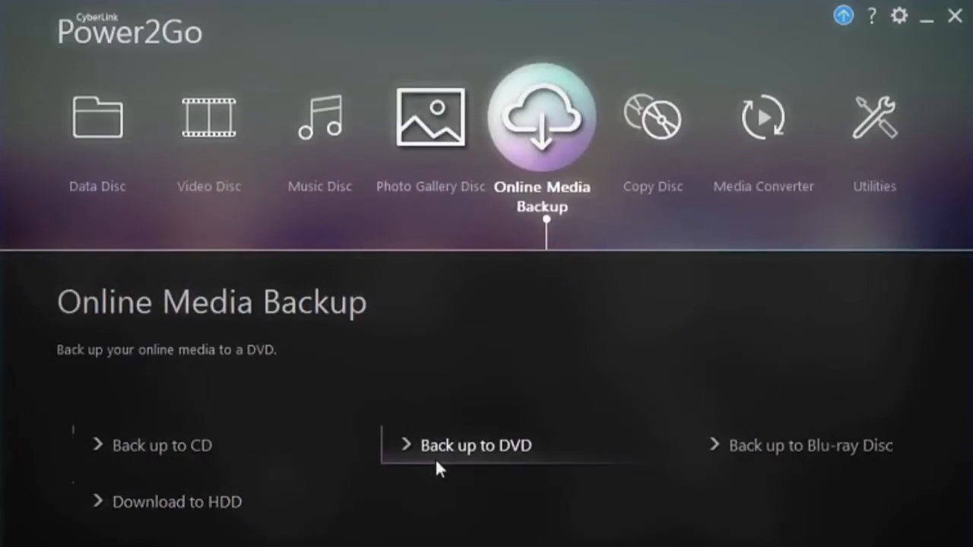
Start a DVD online media backup and log in to the Facebook account.
{"action": "left_click", "coordinate": [474, 446]}
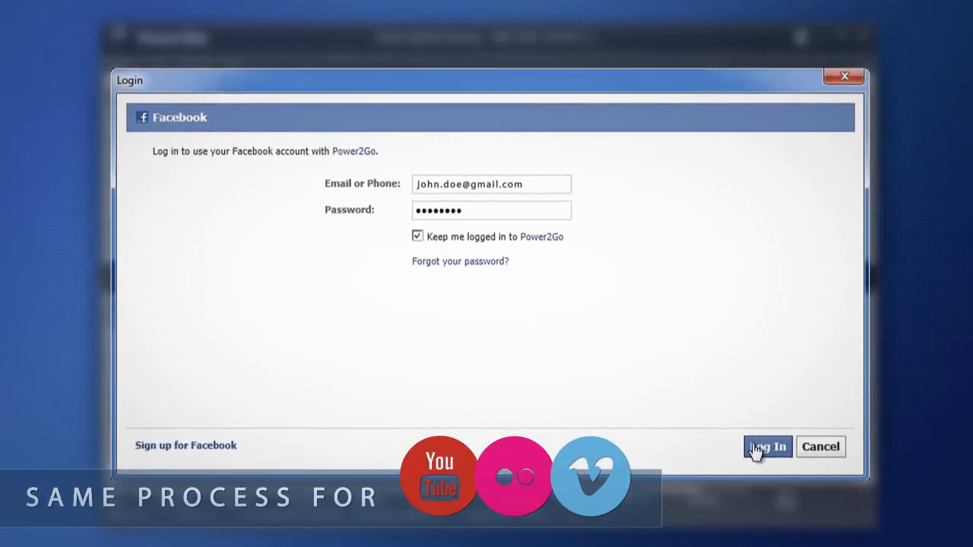
{"action": "left_click", "coordinate": [767, 447]}
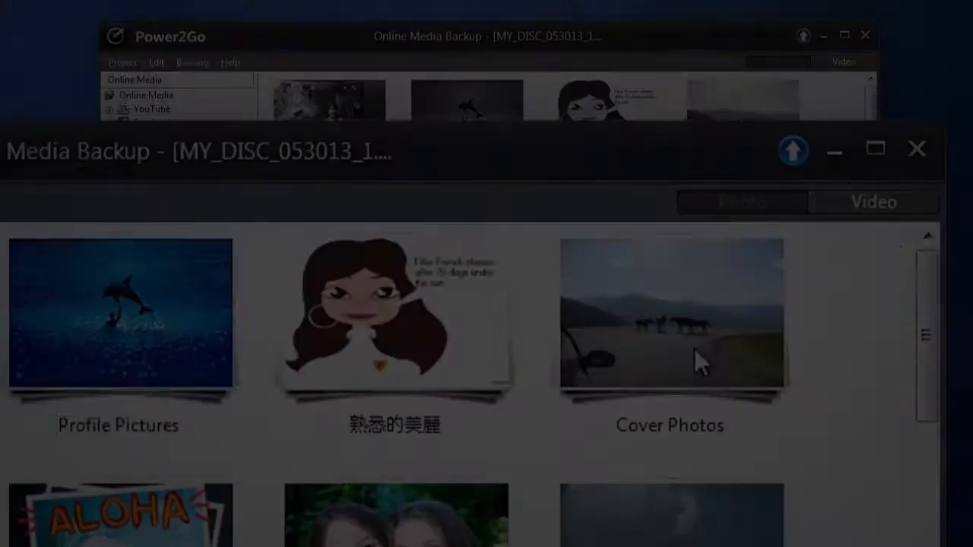
Browse Facebook's My Friends list and view a friend's media.
{"action": "left_click", "coordinate": [873, 201]}
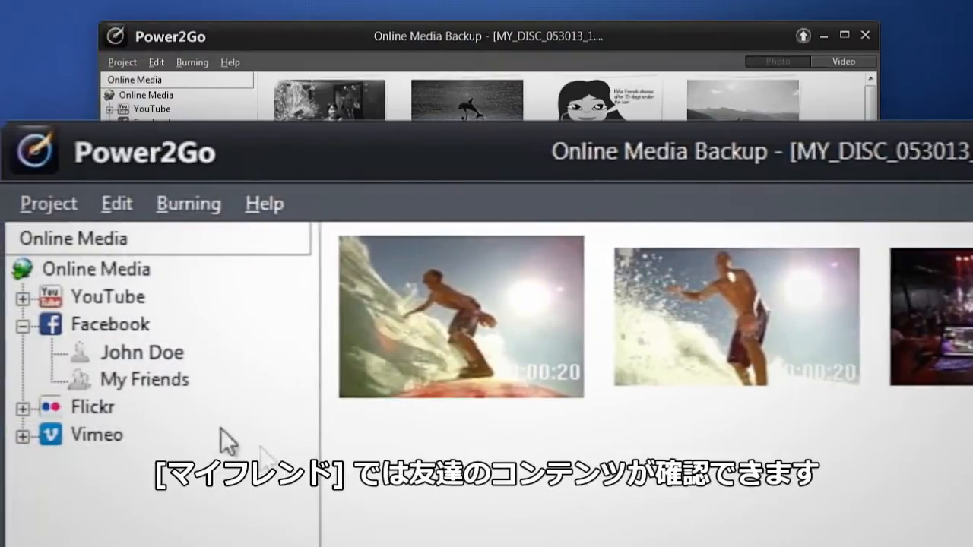
{"action": "left_click", "coordinate": [143, 380]}
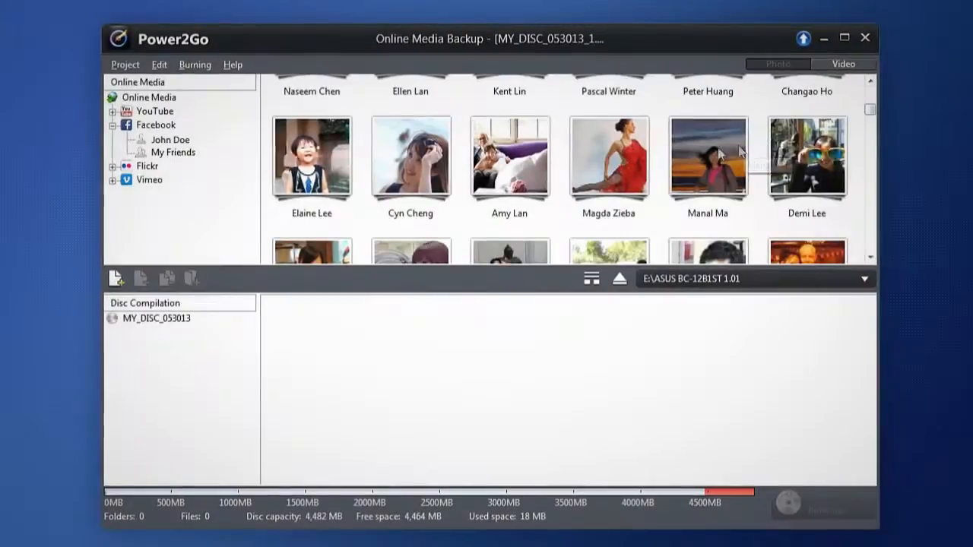
{"action": "double_click", "coordinate": [707, 155]}
{"action": "type", "text": "DANCE"}
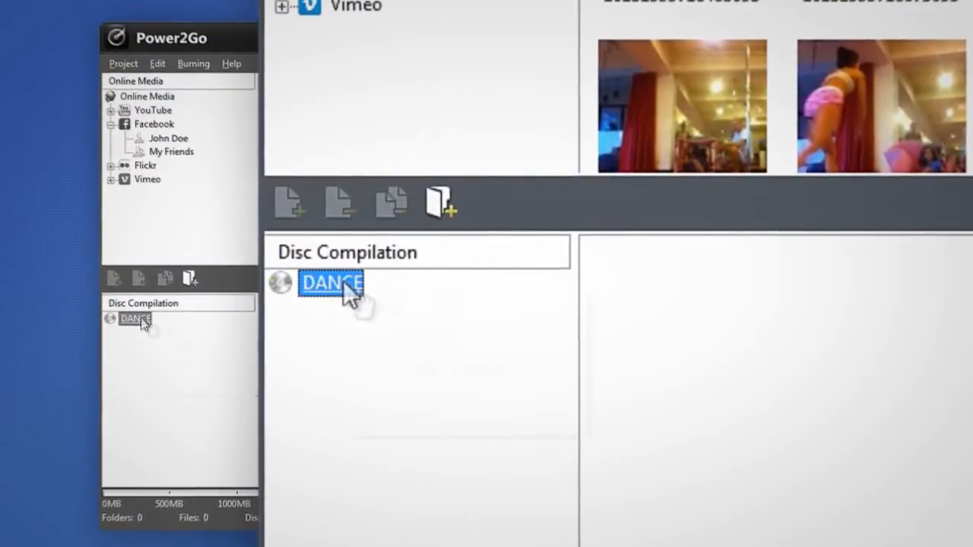
Name the compilation DANCE and gather Facebook and Vimeo media into a Salsa folder.
{"action": "left_click", "coordinate": [440, 201]}
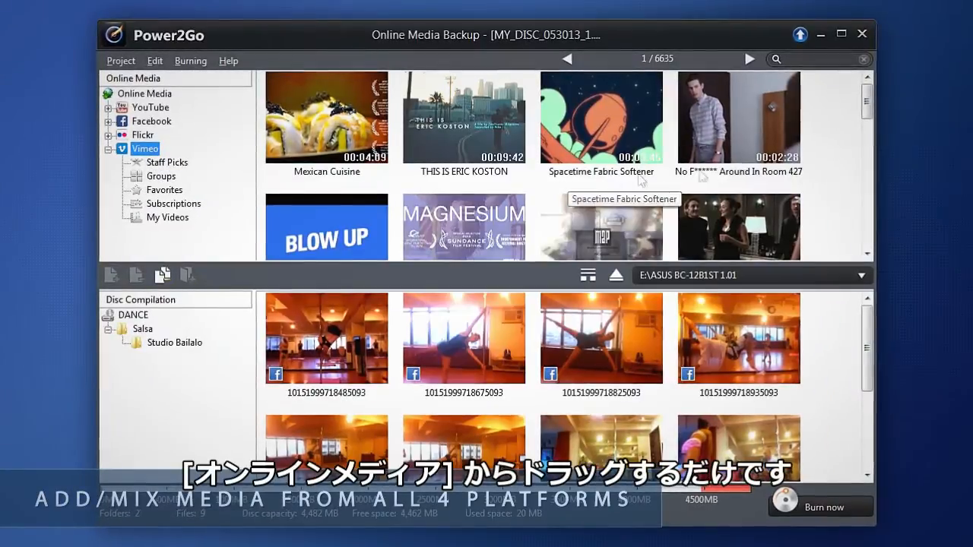
{"action": "scroll", "scroll_direction": "down", "scroll_amount": 3}
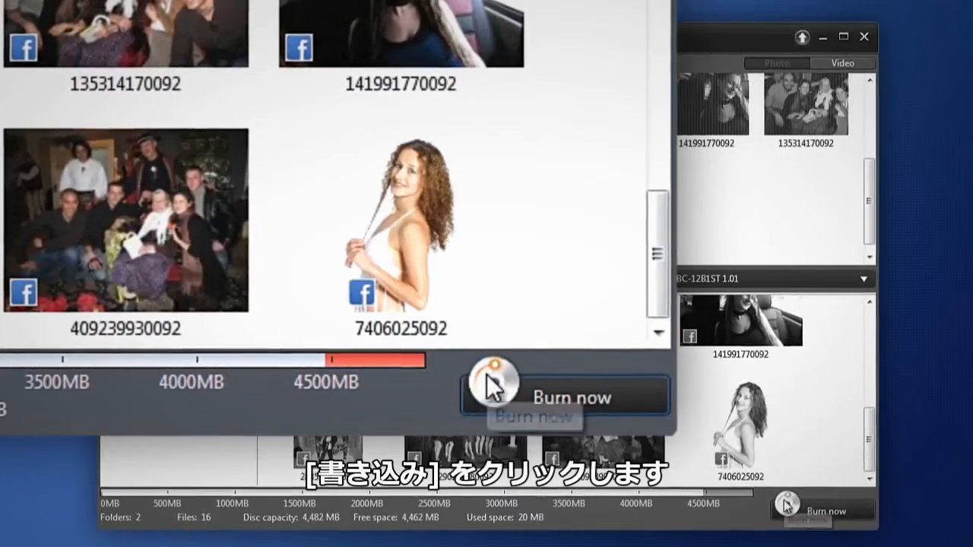
Set the DANCE burn to 48x maximum write speed with 2 copies.
{"action": "left_click", "coordinate": [567, 395]}
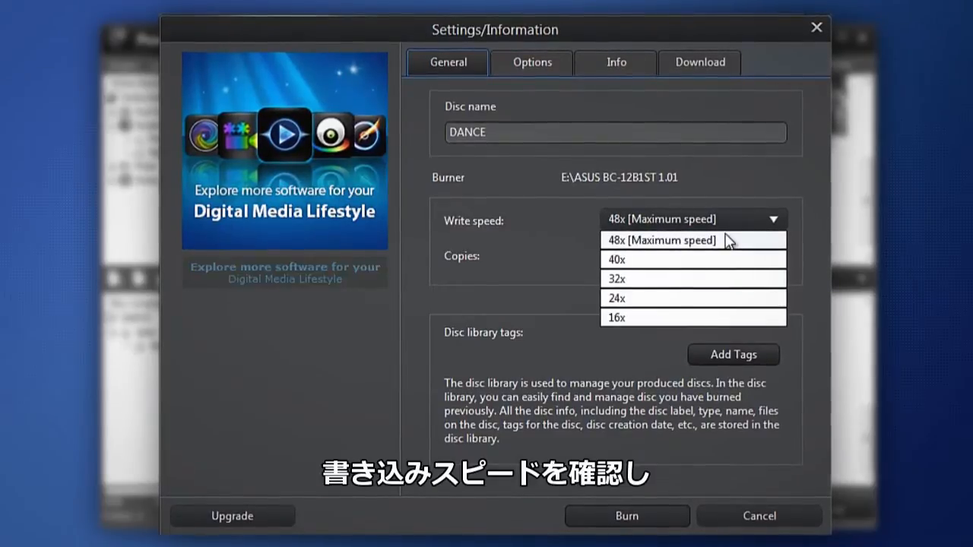
{"action": "left_click", "coordinate": [660, 241]}
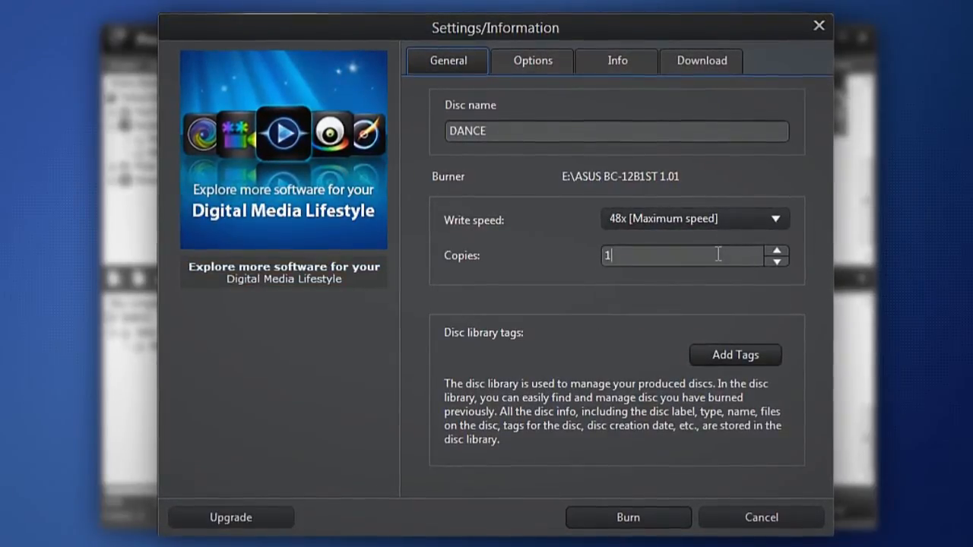
{"action": "left_click", "coordinate": [778, 249]}
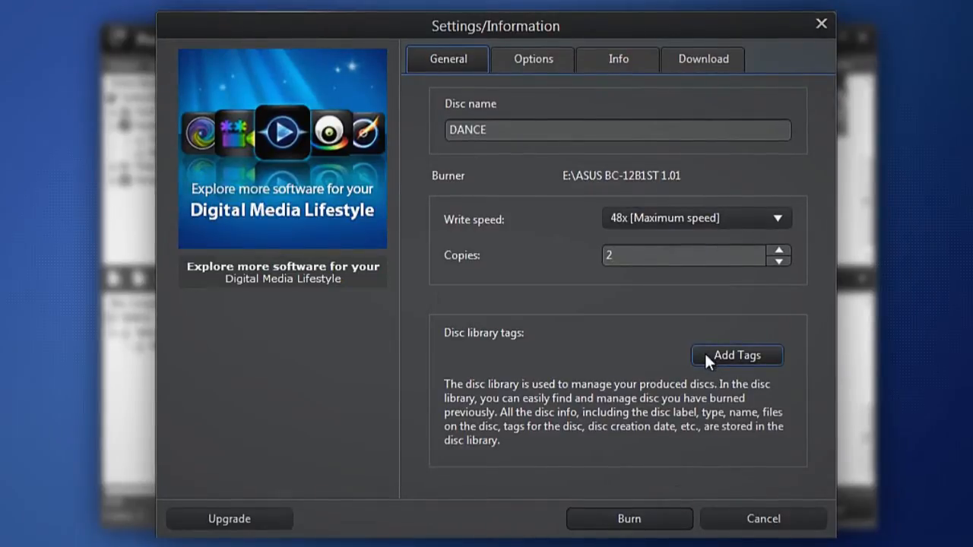
Tag the disc as Photo plus a custom 'Salsa Studio Bailalo' tag.
{"action": "left_click", "coordinate": [736, 356]}
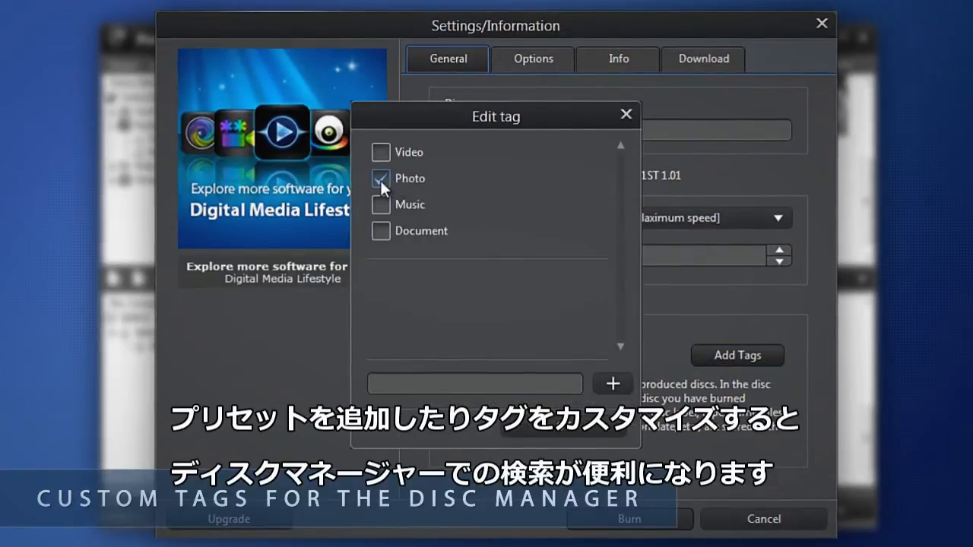
{"action": "type", "text": "Salsa Studio Bailalo"}
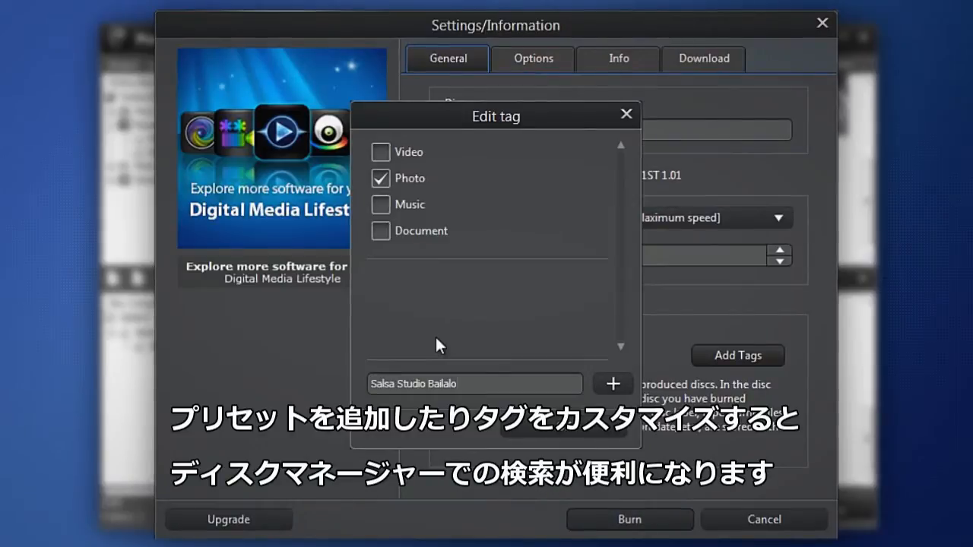
{"action": "left_click", "coordinate": [613, 383]}
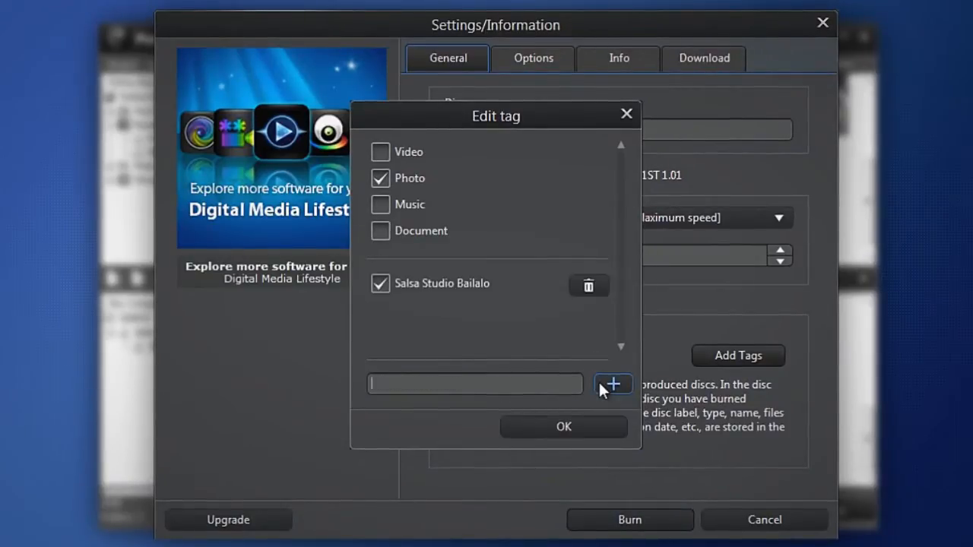
{"action": "left_click", "coordinate": [563, 425]}
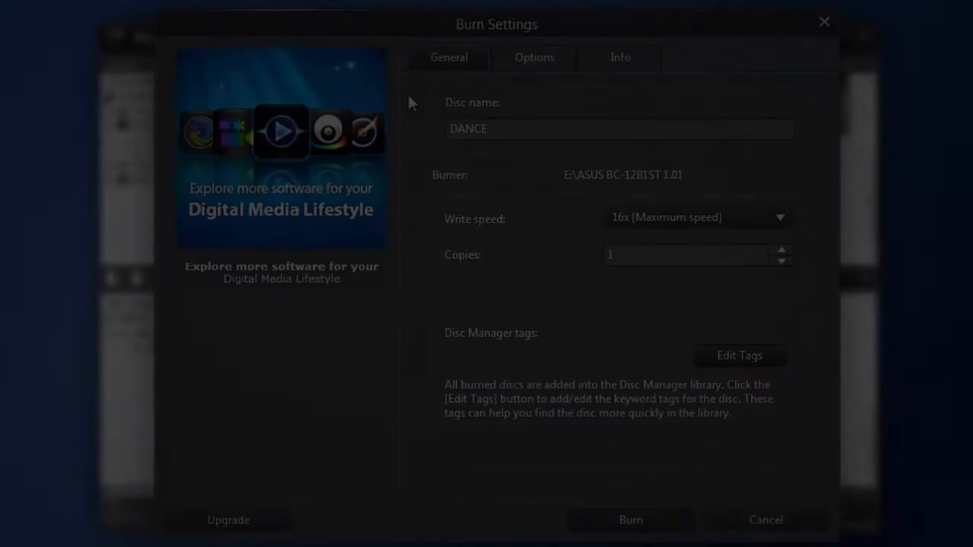
Enable Make auto-run disc and Change disc icon, then show the Download settings.
{"action": "left_click", "coordinate": [534, 58]}
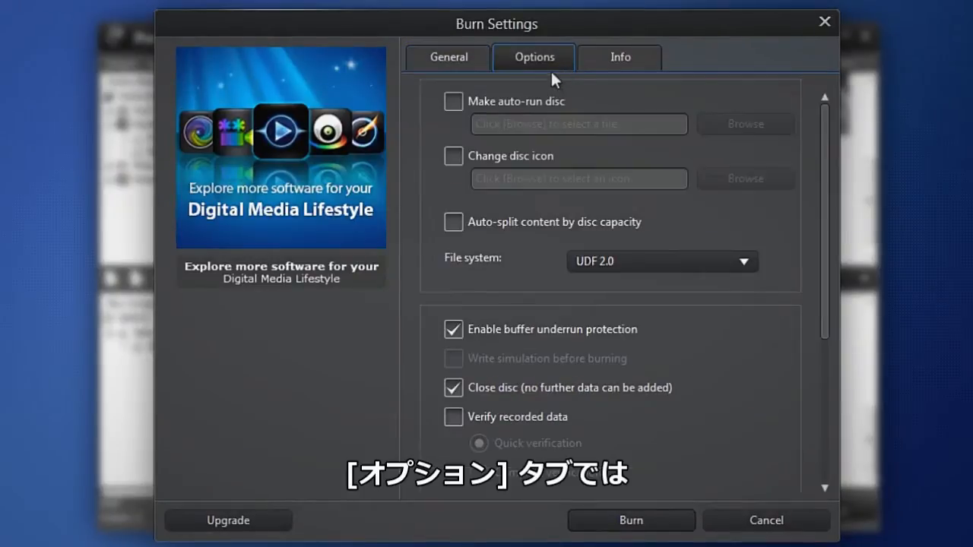
{"action": "mouse_move", "coordinate": [454, 101]}
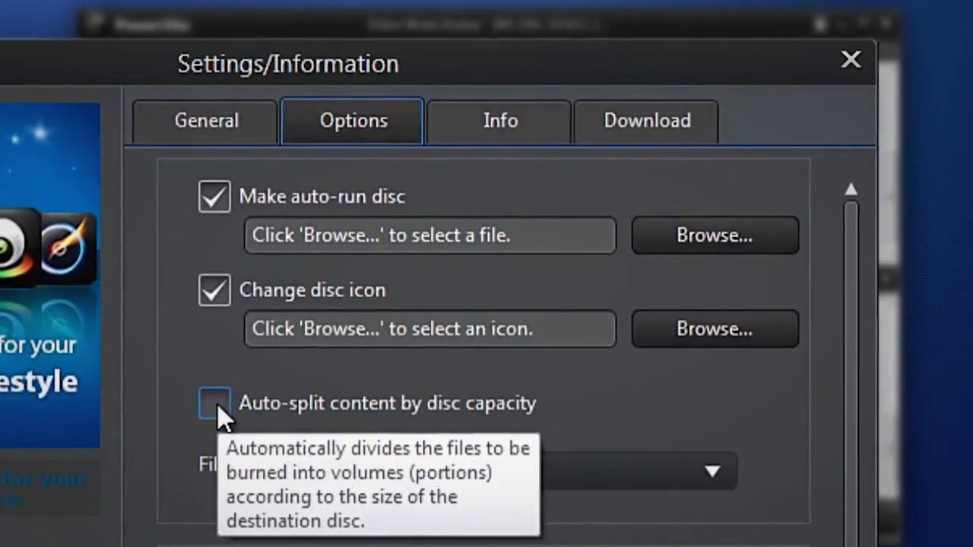
{"action": "left_click", "coordinate": [705, 55]}
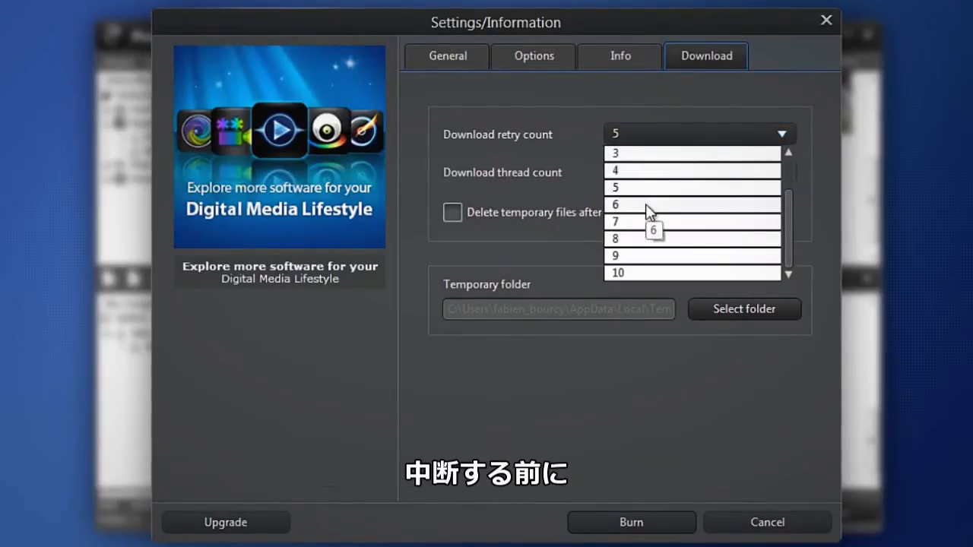
Set download retry count and thread count to 6 and start burning the 16 files.
{"action": "left_click", "coordinate": [614, 204]}
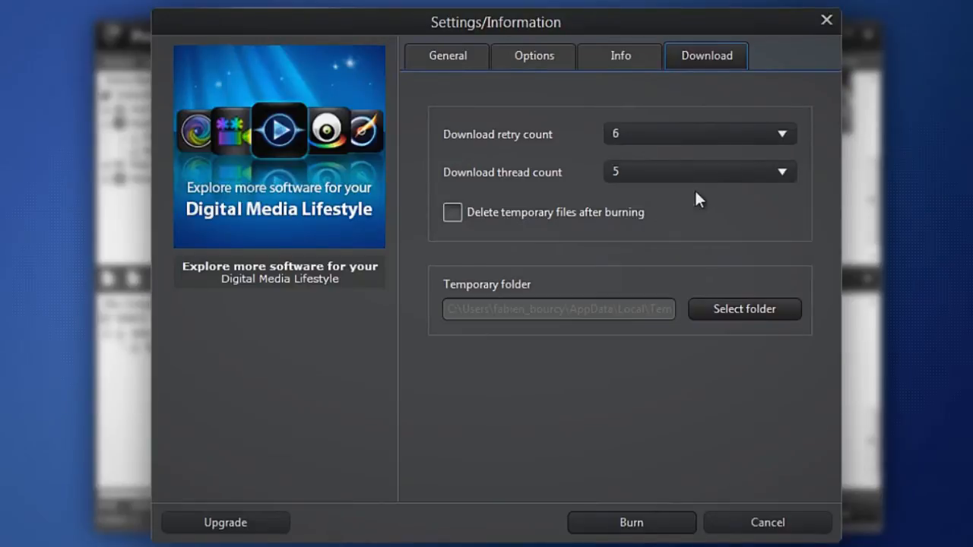
{"action": "left_click", "coordinate": [781, 170]}
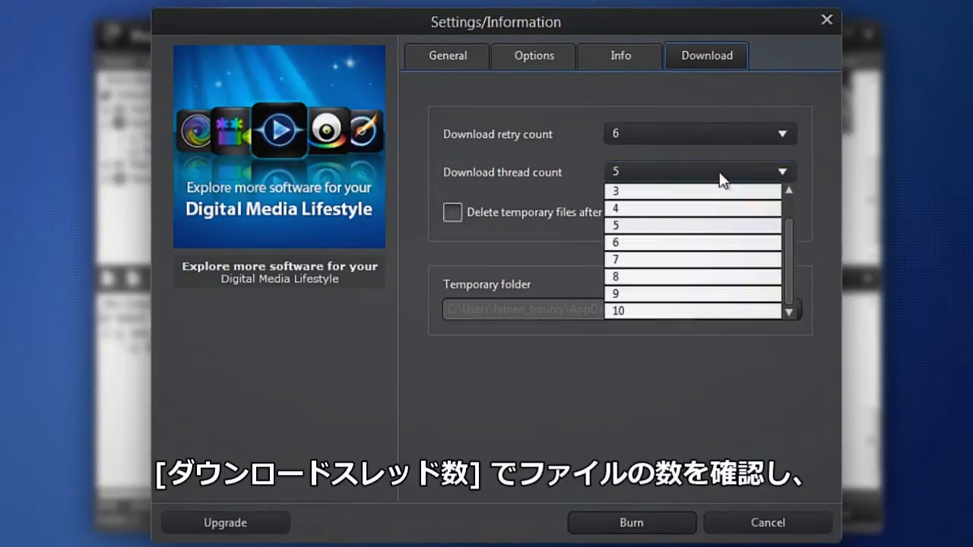
{"action": "mouse_move", "coordinate": [682, 246]}
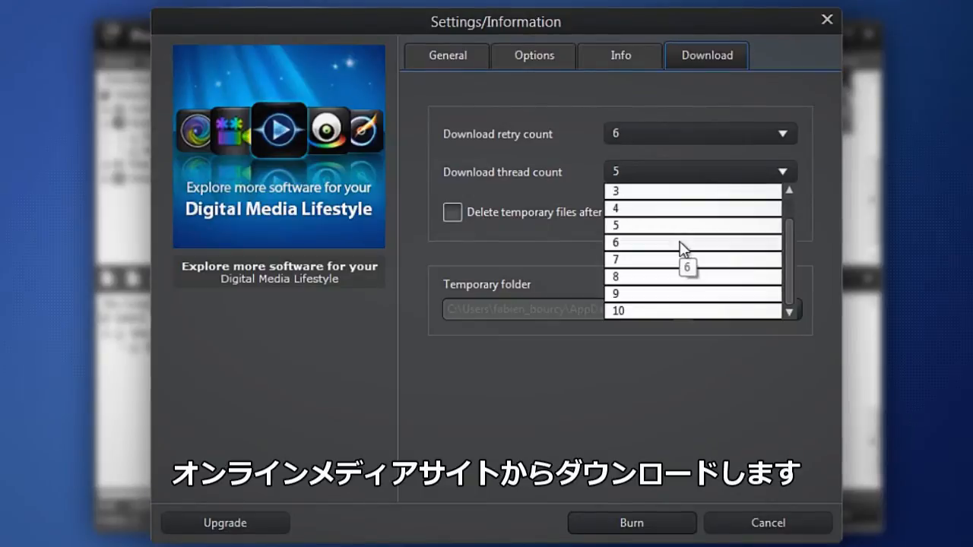
{"action": "left_click", "coordinate": [615, 241]}
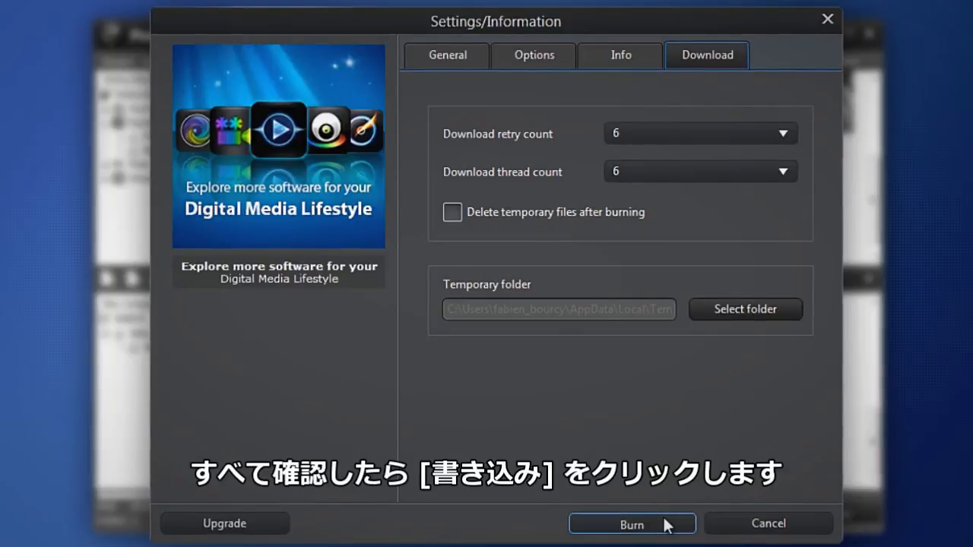
{"action": "left_click", "coordinate": [631, 523]}
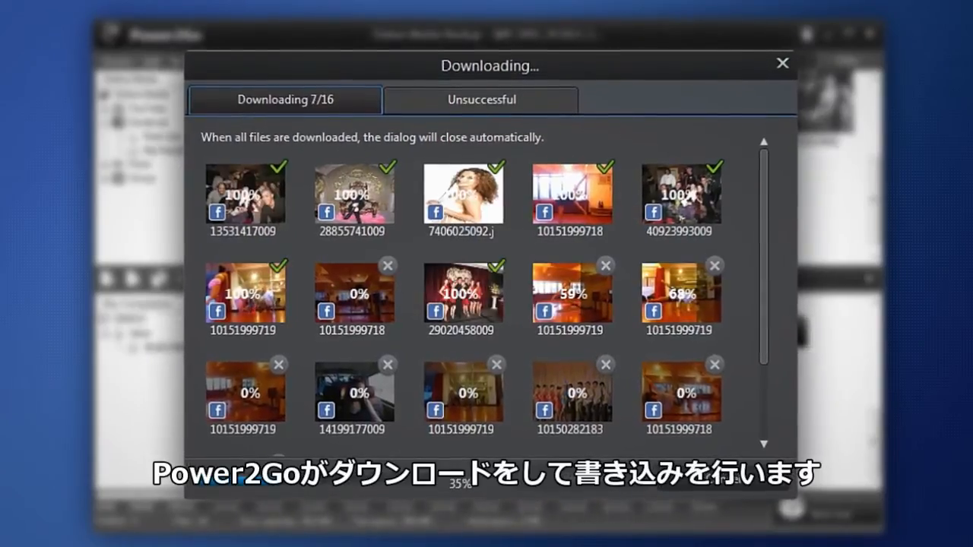